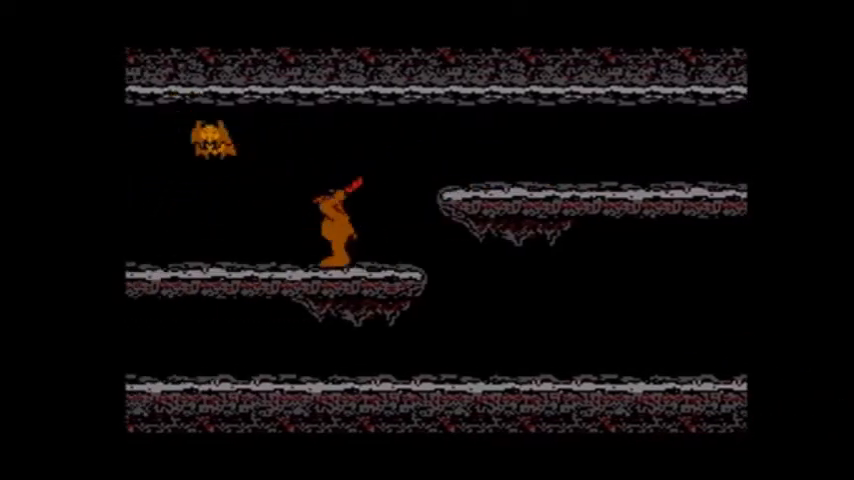
key(Right)
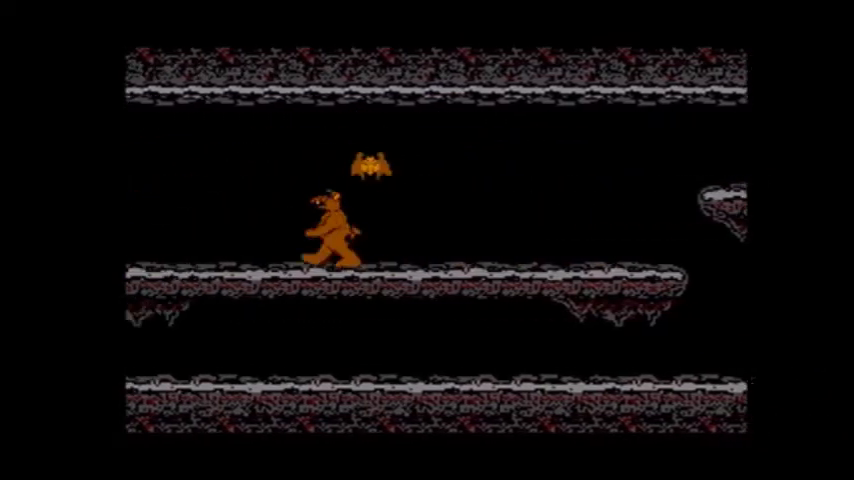